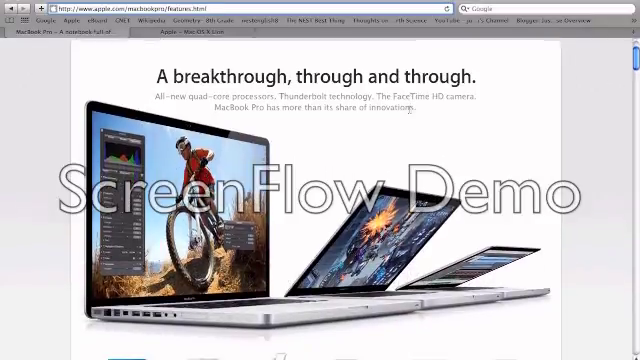
pyautogui.scroll(-3)
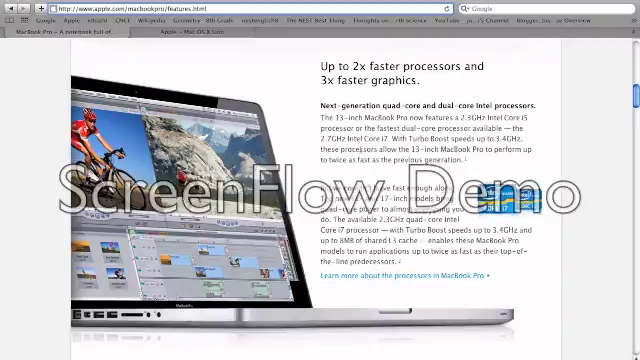
pyautogui.scroll(-3)
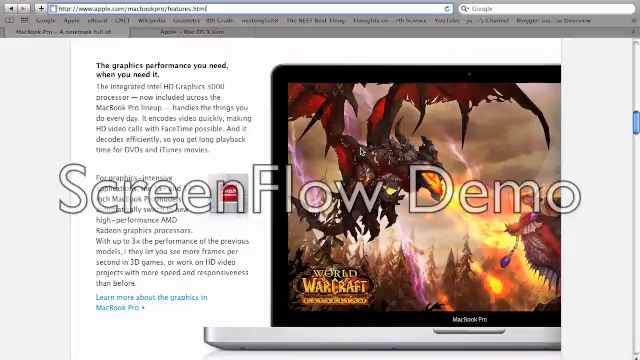
pyautogui.scroll(-3)
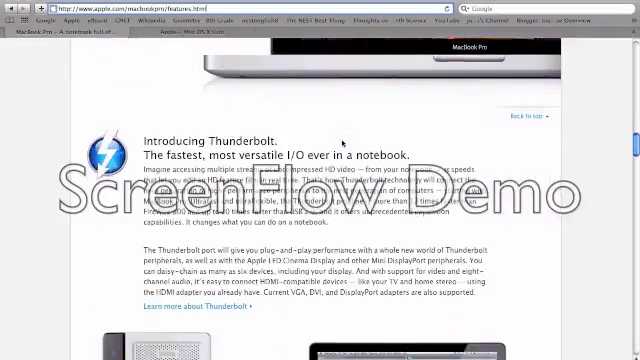
pyautogui.scroll(-3)
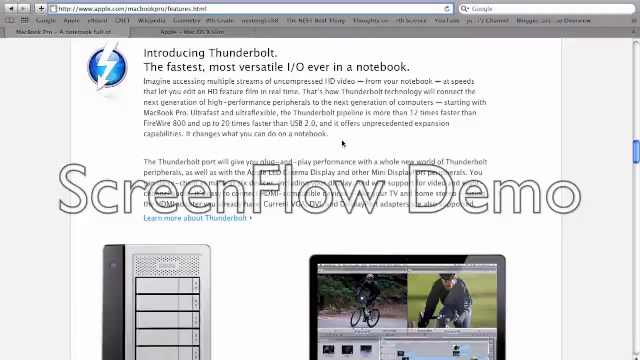
pyautogui.scroll(-3)
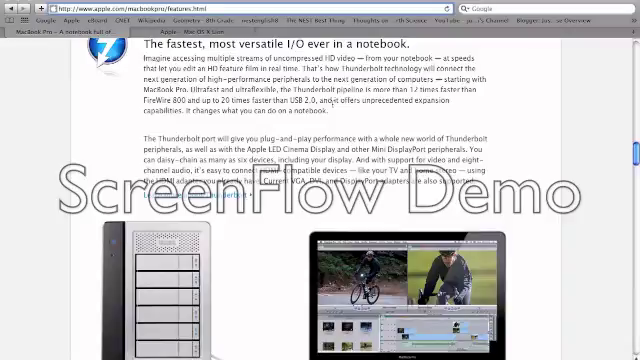
pyautogui.scroll(-3)
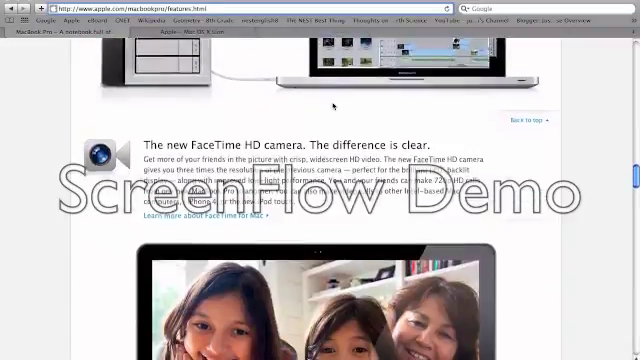
pyautogui.scroll(-3)
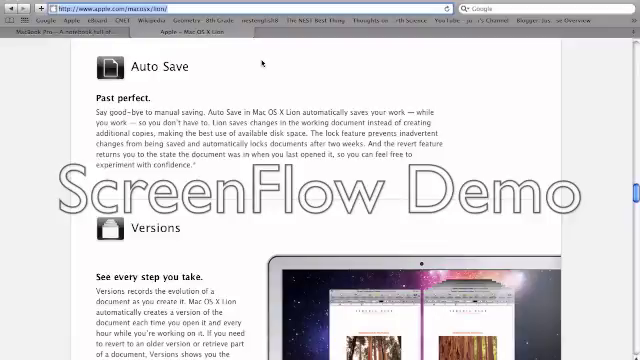
pyautogui.moveTo(62, 207)
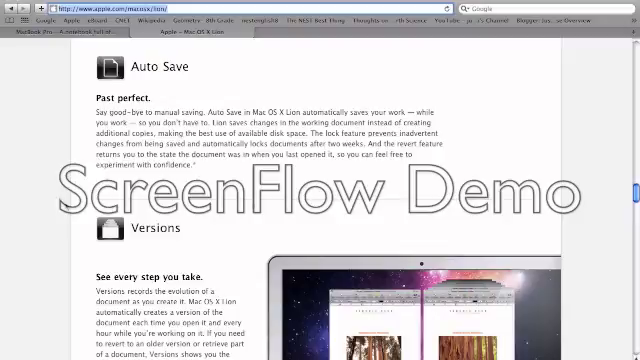
pyautogui.scroll(-3)
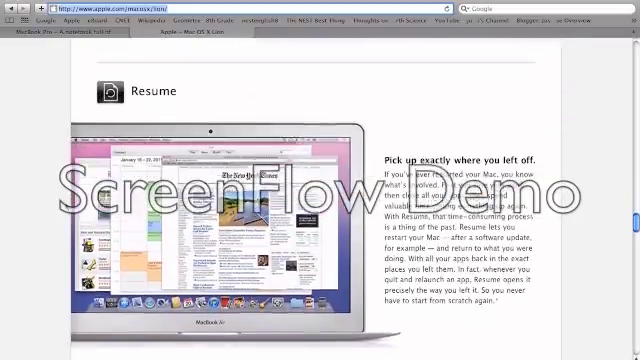
pyautogui.scroll(-3)
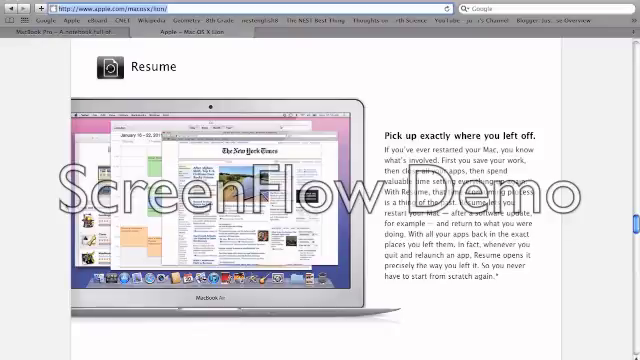
pyautogui.scroll(-3)
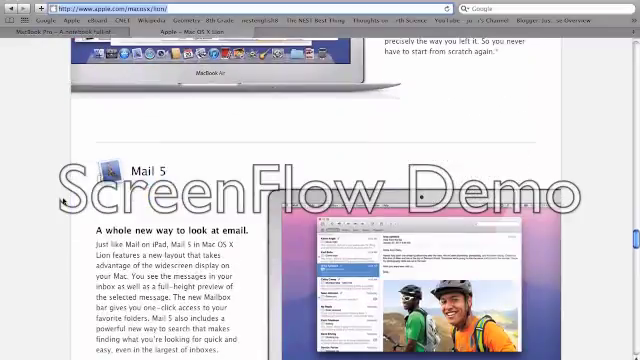
pyautogui.scroll(-3)
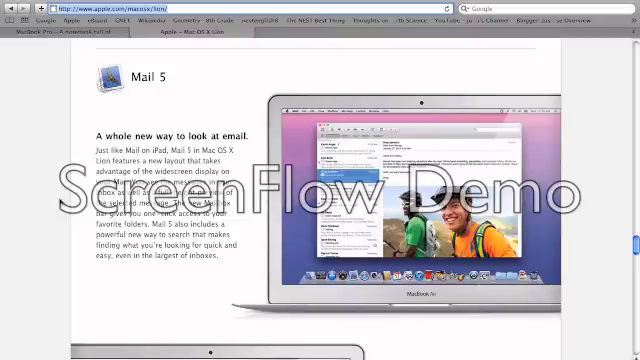
pyautogui.scroll(-3)
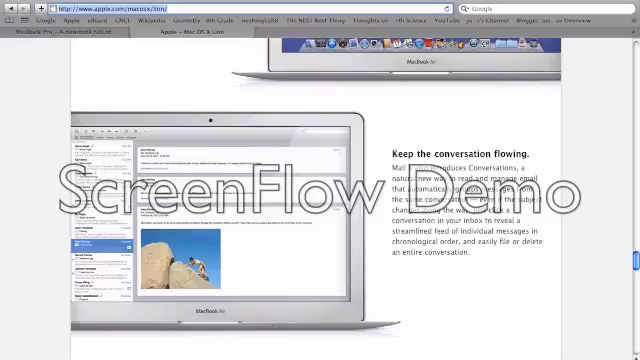
pyautogui.scroll(-3)
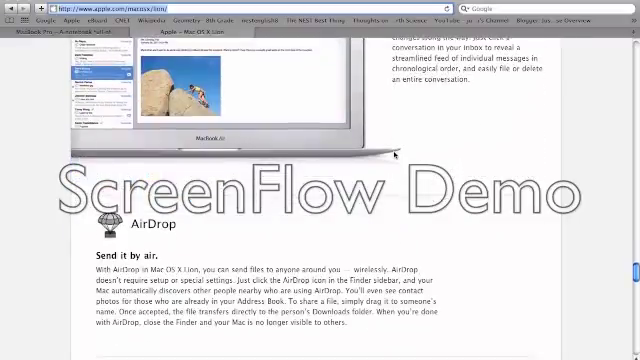
pyautogui.scroll(-3)
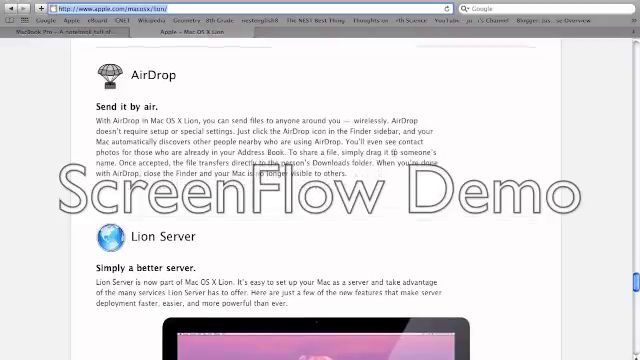
pyautogui.scroll(-3)
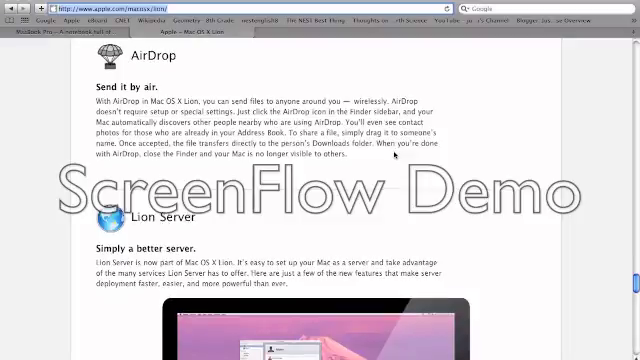
pyautogui.scroll(-3)
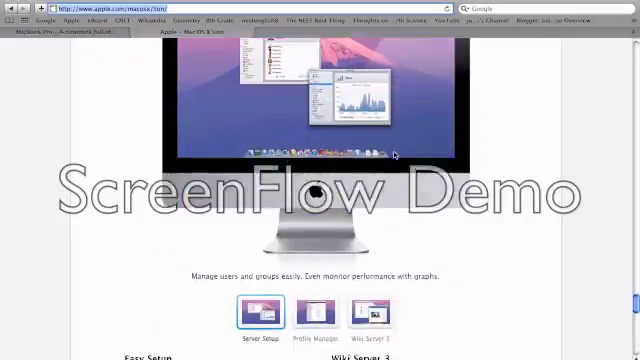
pyautogui.scroll(-3)
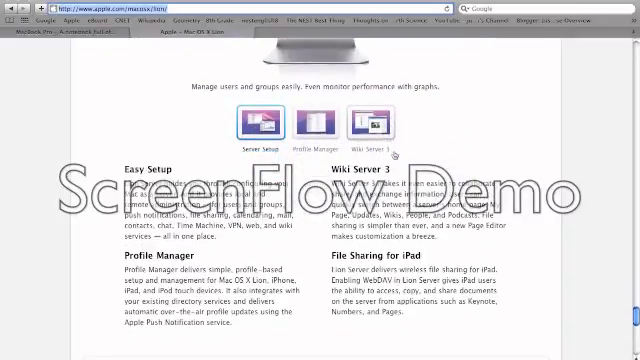